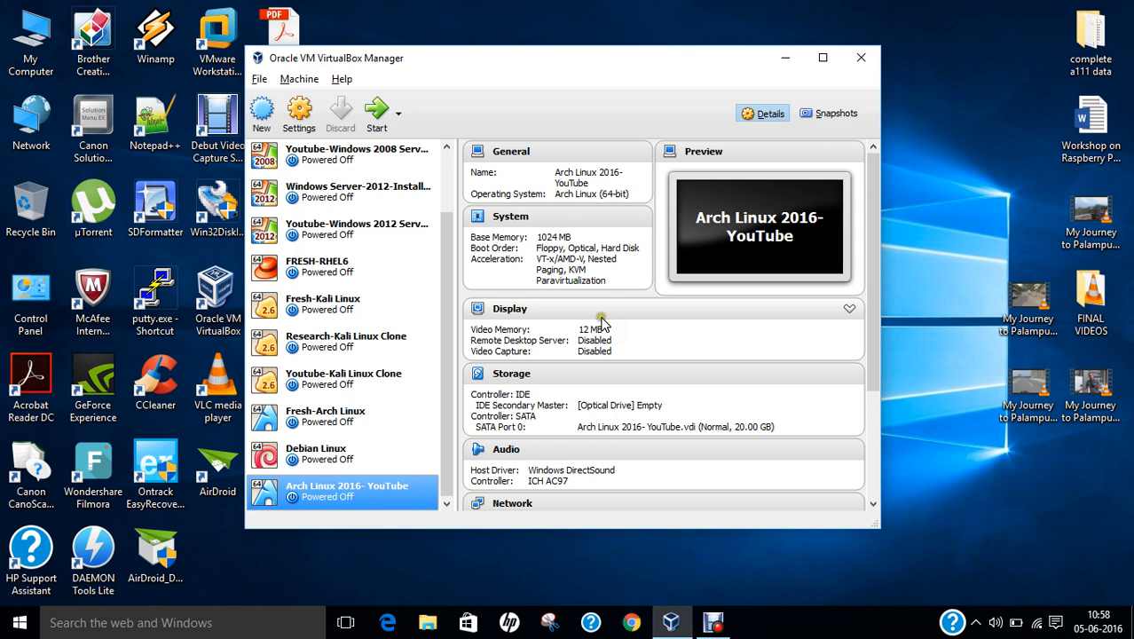
pyautogui.moveTo(601, 316)
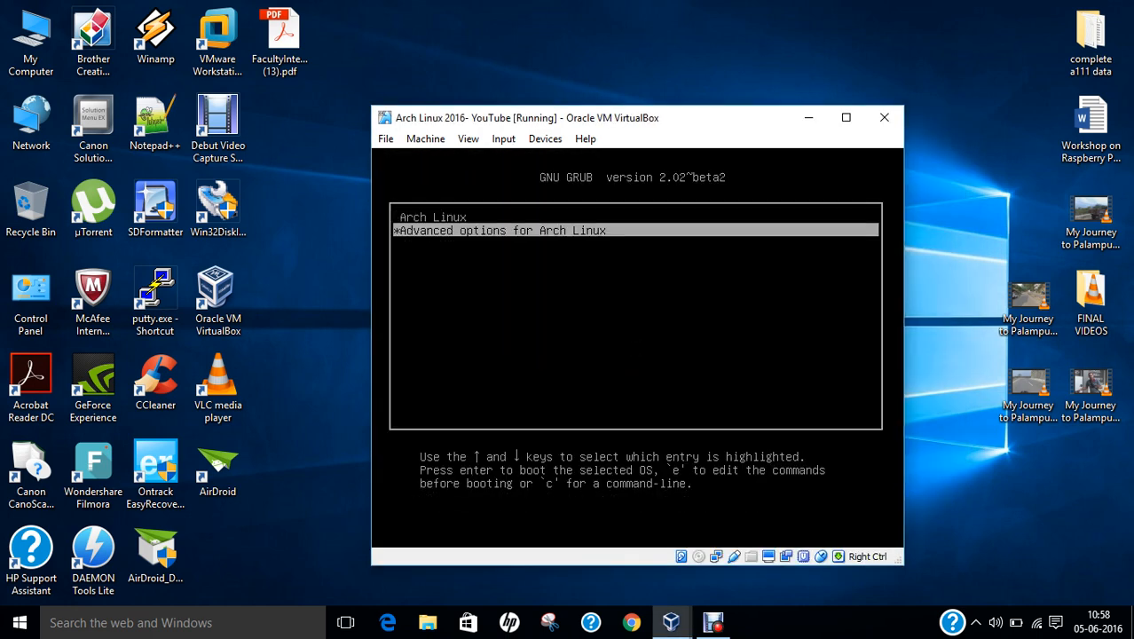
# Step: Highlight the plain Arch Linux GRUB entry and enter edit mode for its boot commands
pyautogui.press('Up')
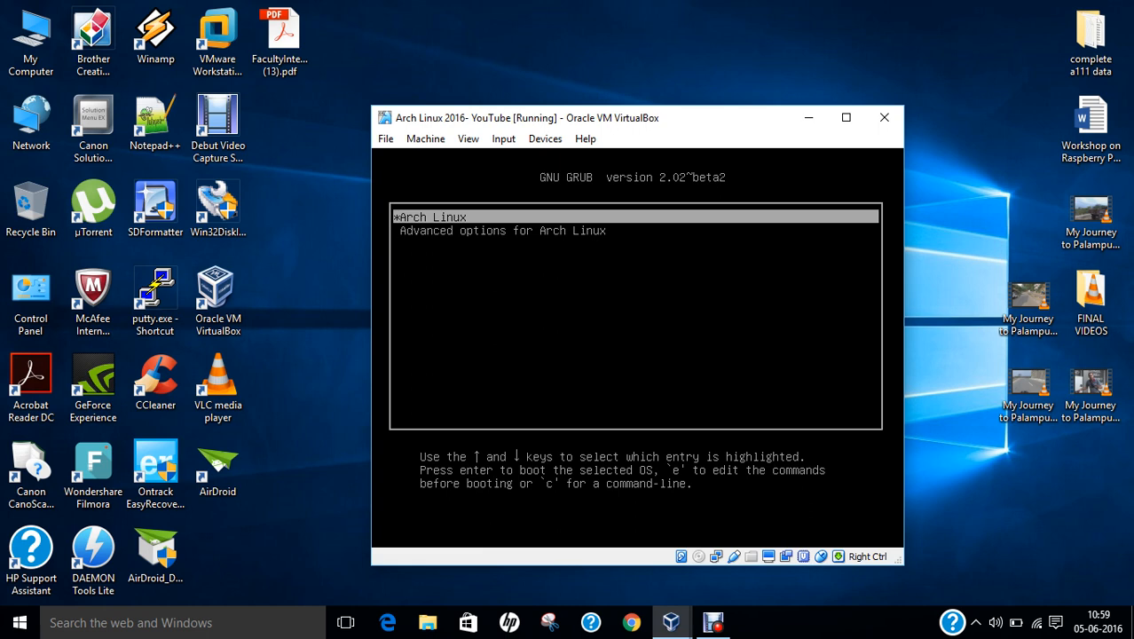
pyautogui.press('e')
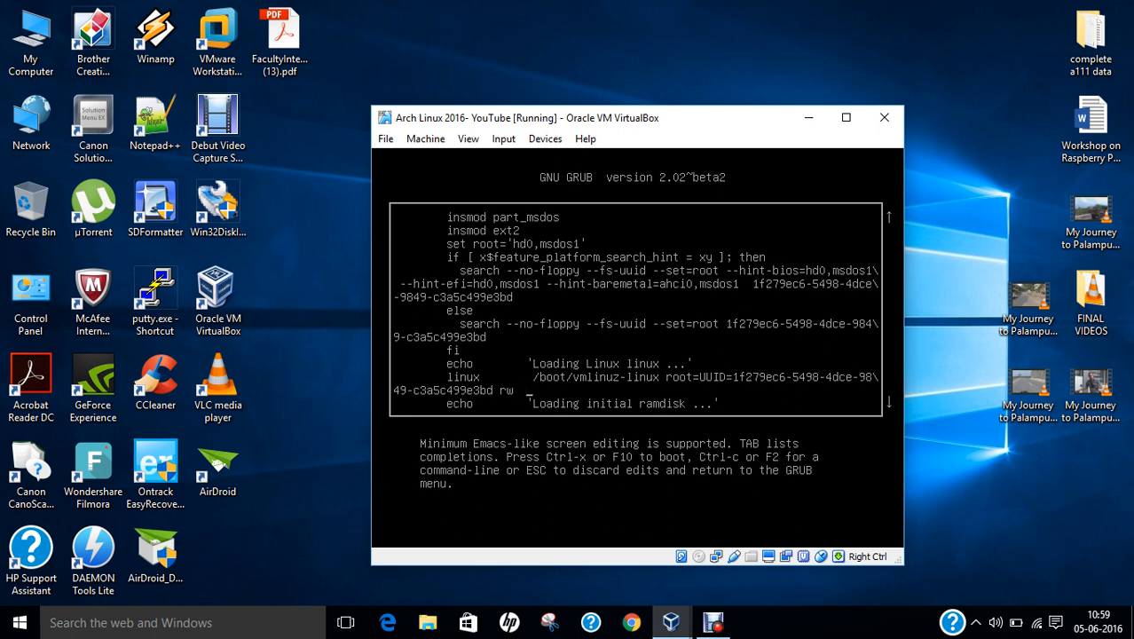
# Step: Append init=/bin/bash to the linux kernel line so the VM boots into a root bash shell
pyautogui.write('init=/bin')
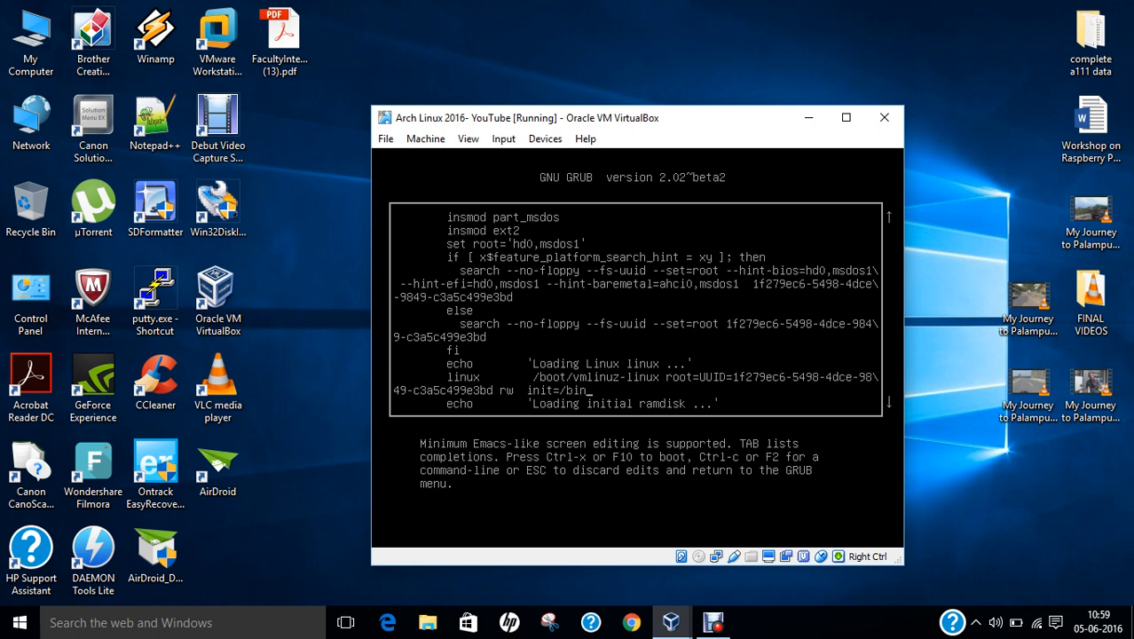
pyautogui.write('bash')
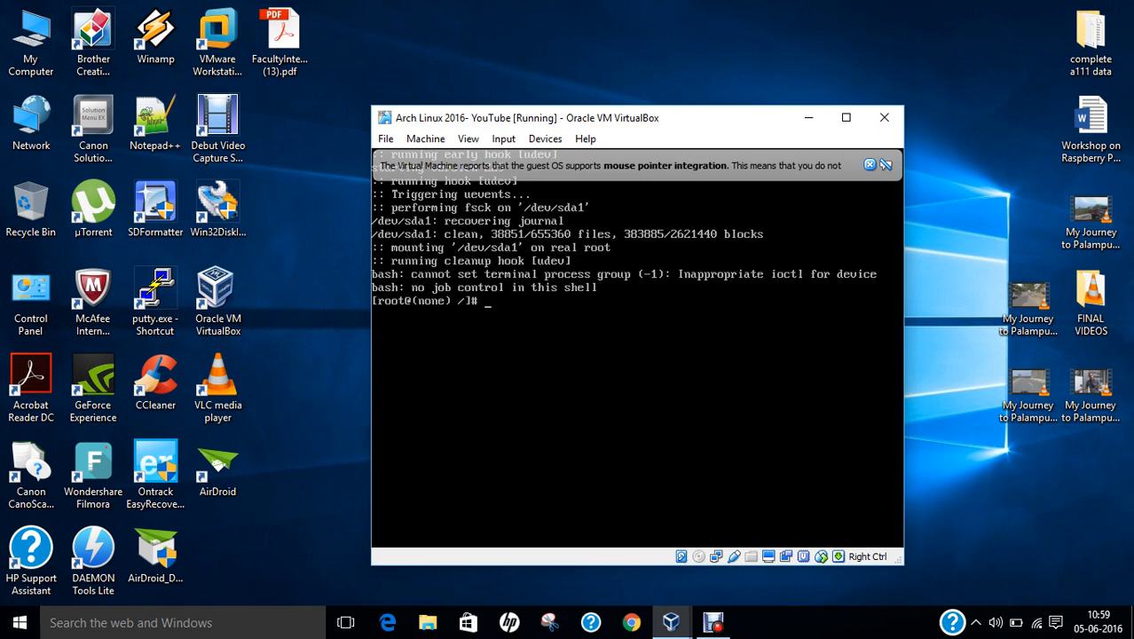
# Step: Run mount -n -o remount,rw / to remount the root filesystem read-write
pyautogui.write('mount')
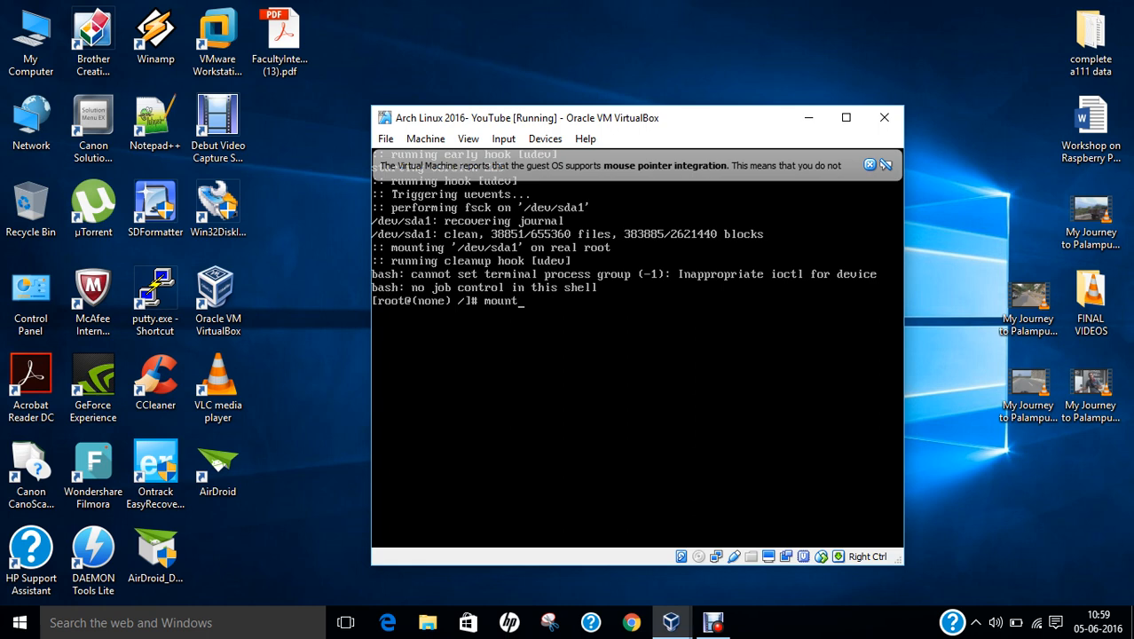
pyautogui.write('-n')
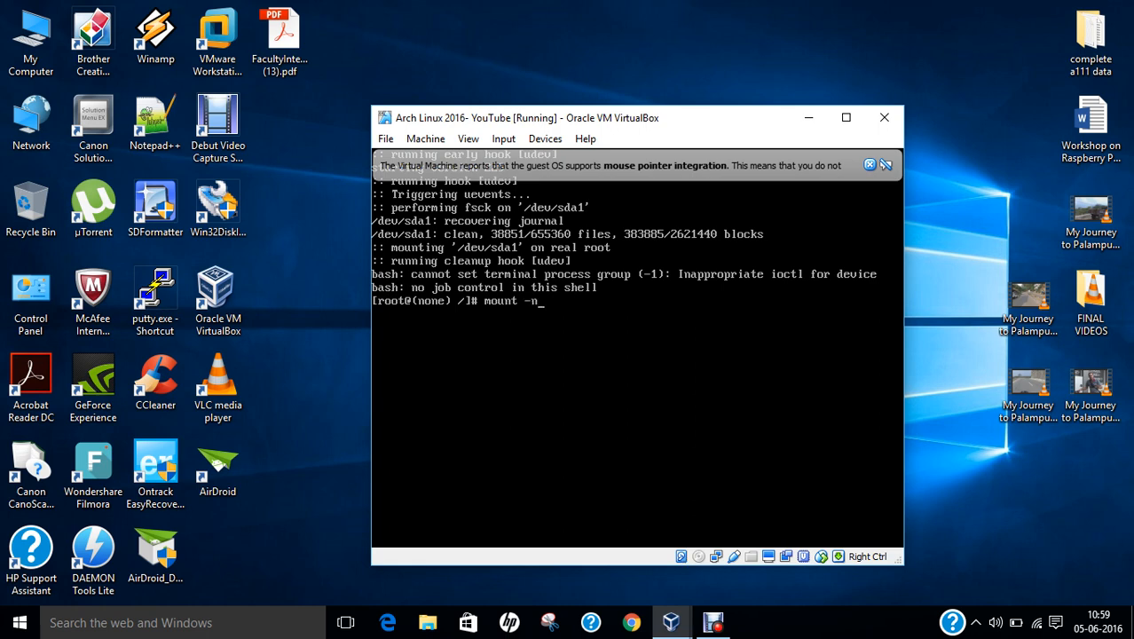
pyautogui.write('-o remo')
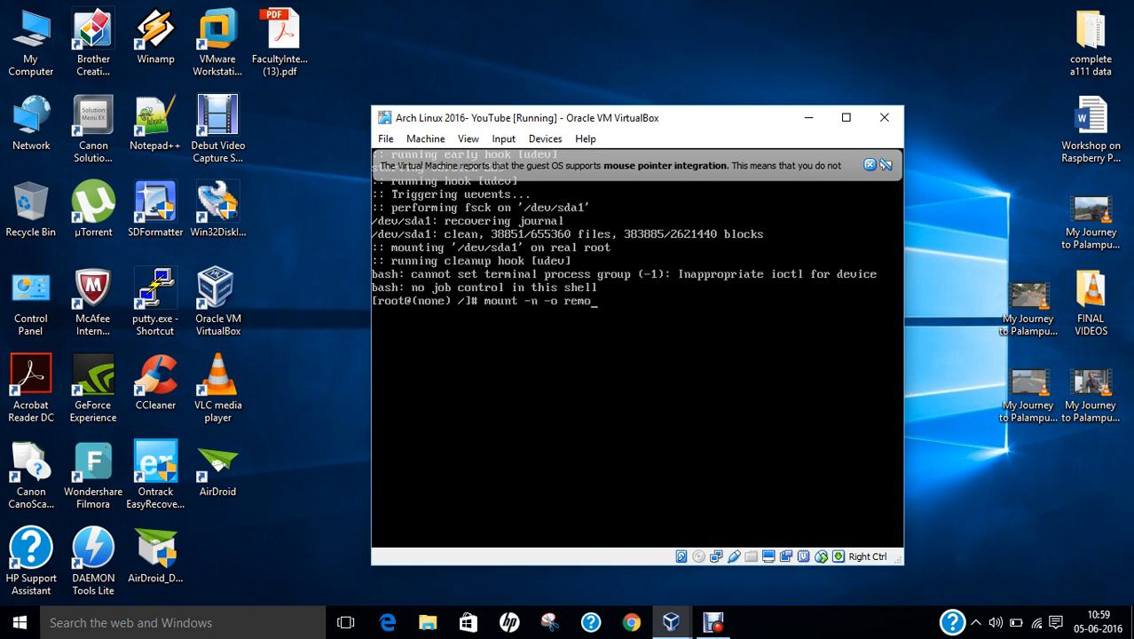
pyautogui.write('unt,')
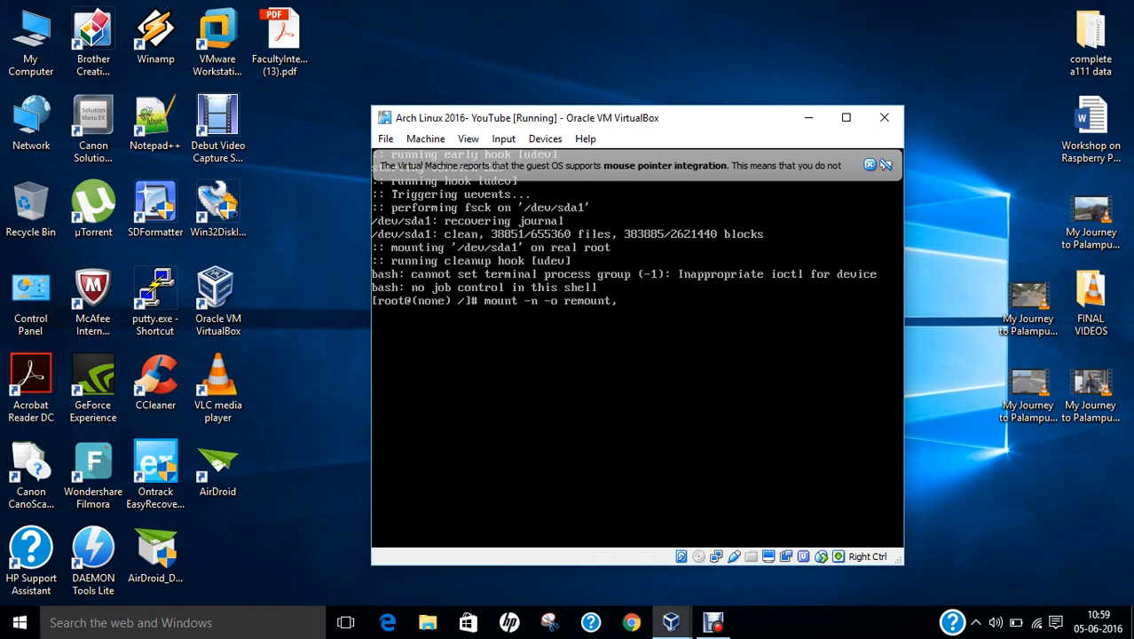
pyautogui.write('rw /')
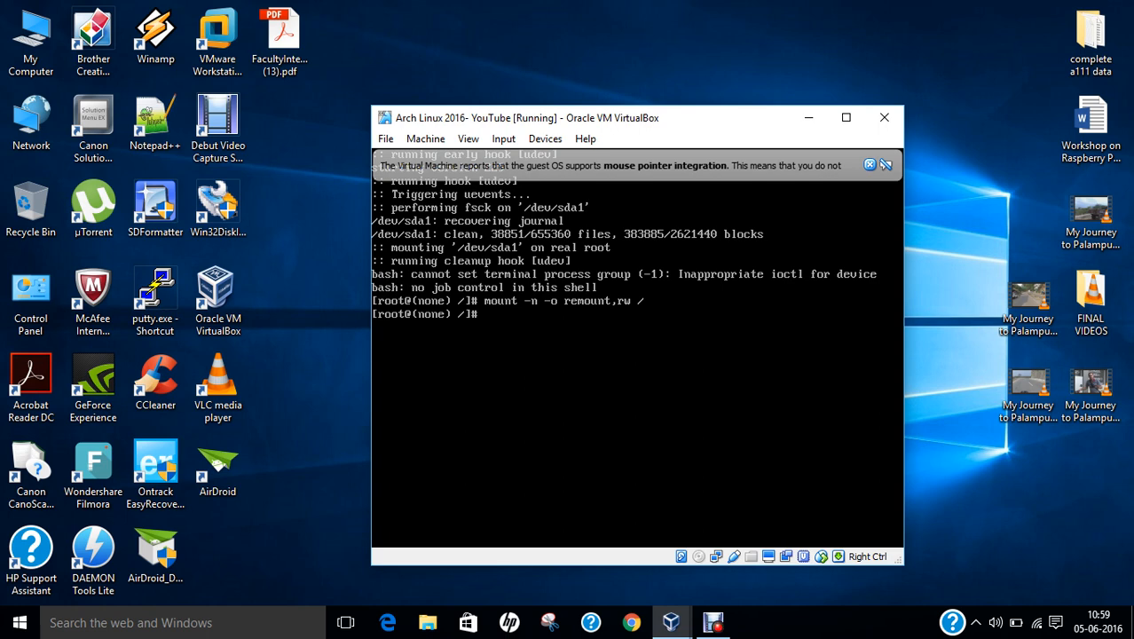
# Step: Run passwd and enter the new root password twice until it reports success, then begin exec
pyautogui.write('passwd')
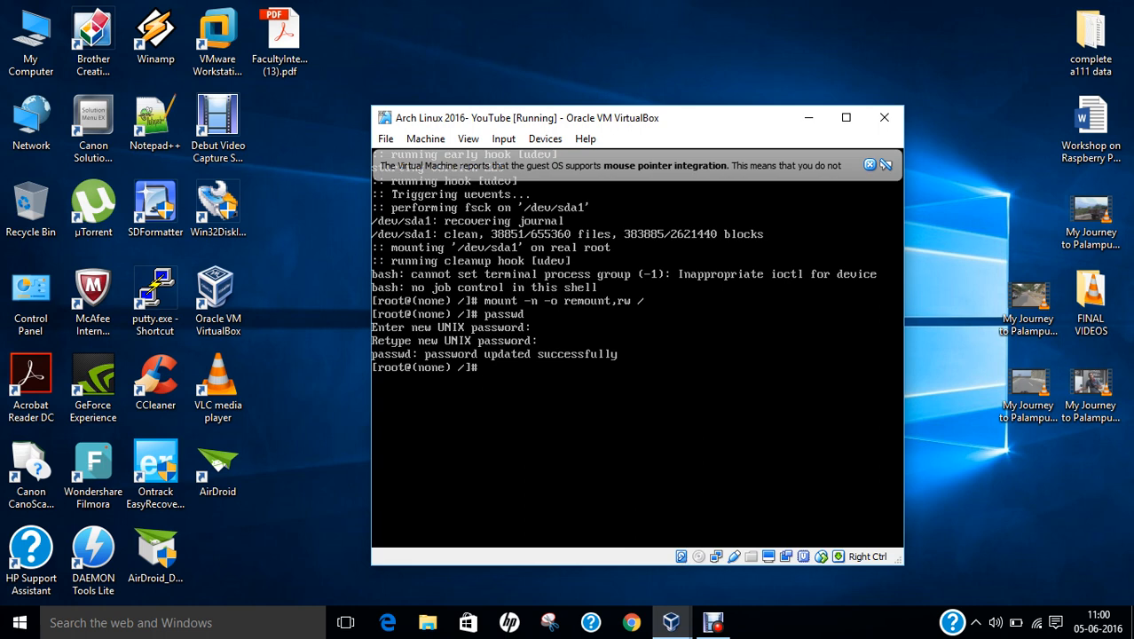
pyautogui.write('exec')
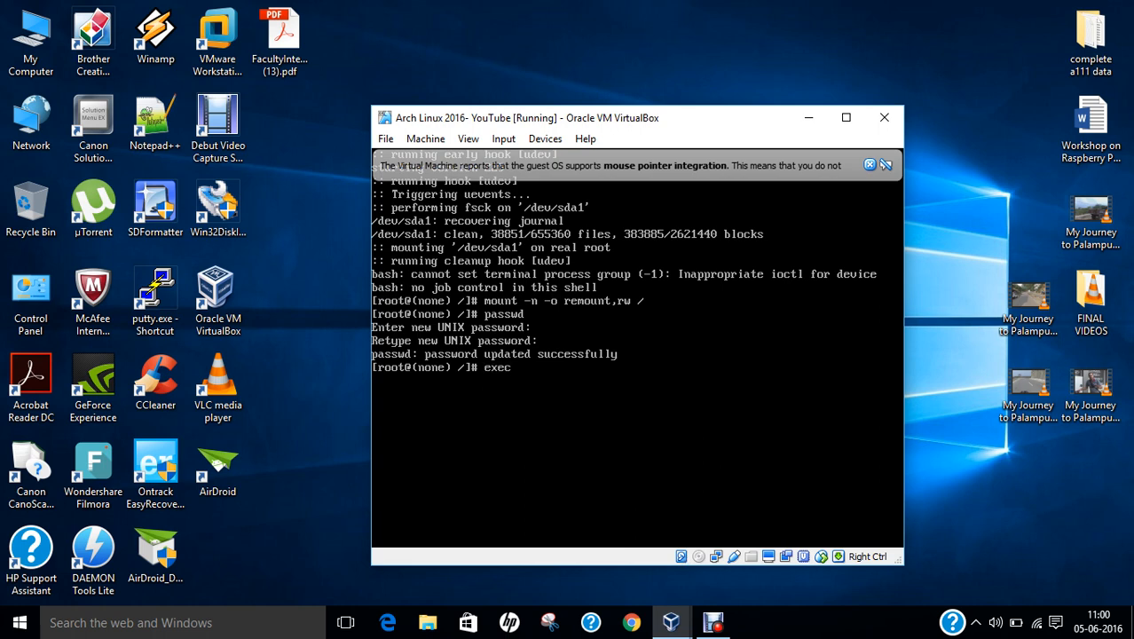
# Step: Complete exec /sbin/init so Arch finishes booting to the archserver login prompt
pyautogui.write('/s')
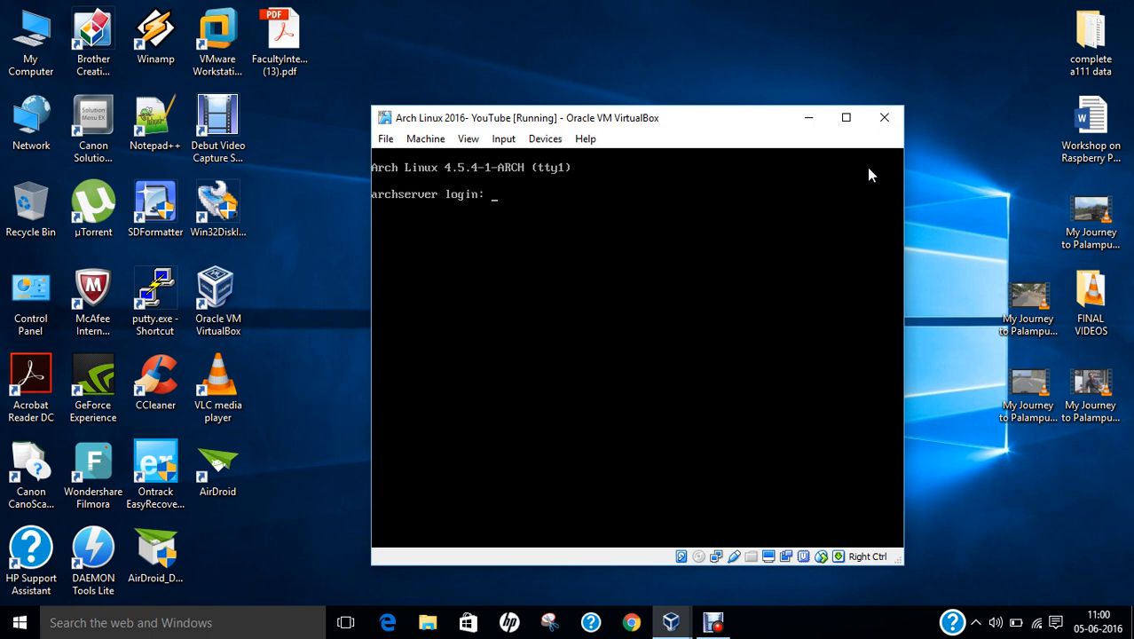
# Step: Enter root at the archserver login prompt to reach the password request
pyautogui.write('root')
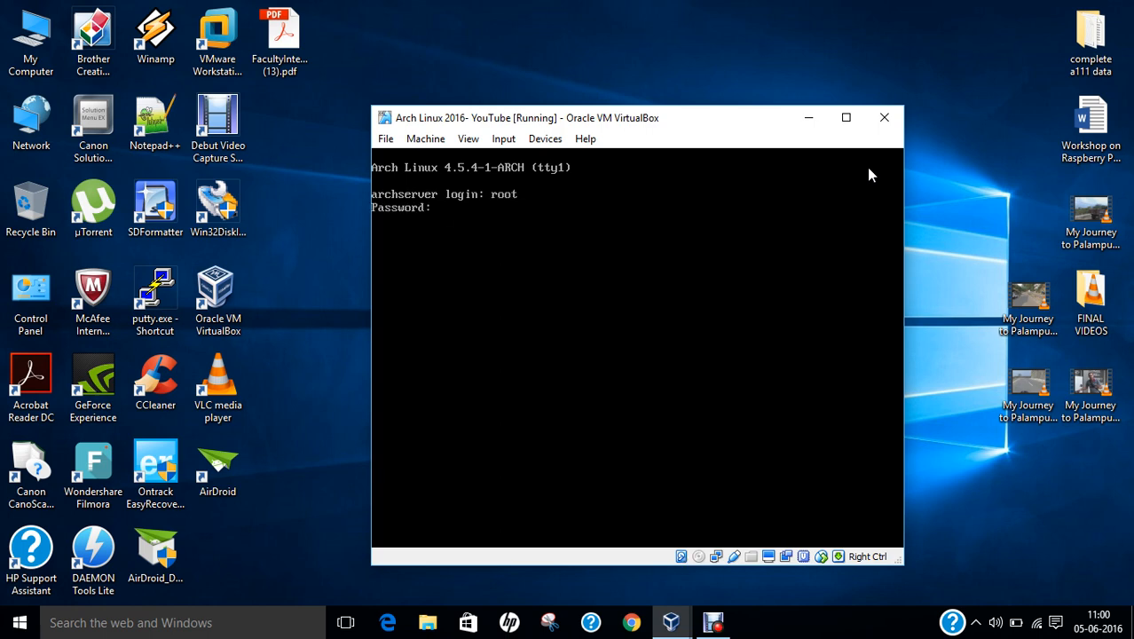